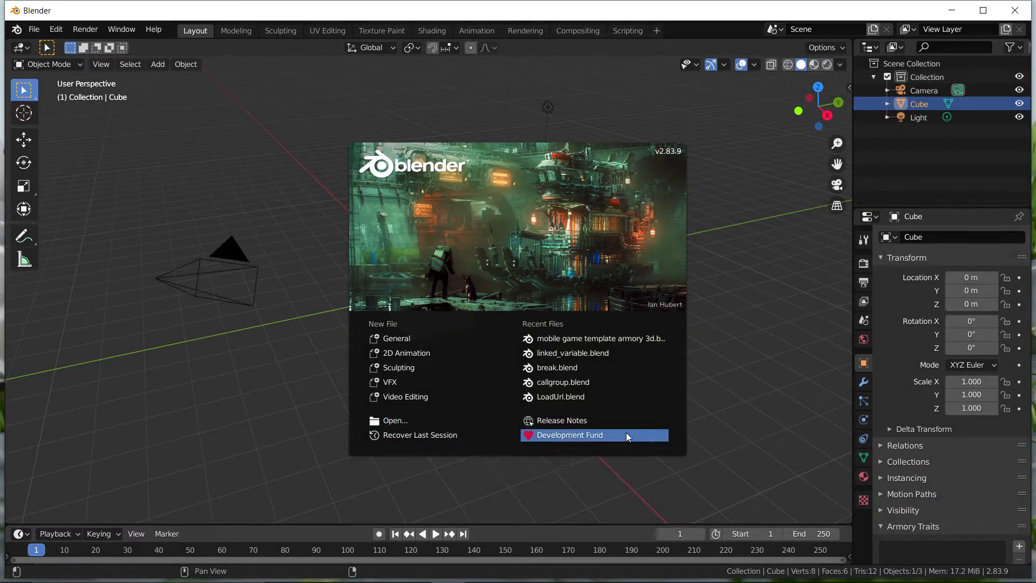
mouse_move(726, 418)
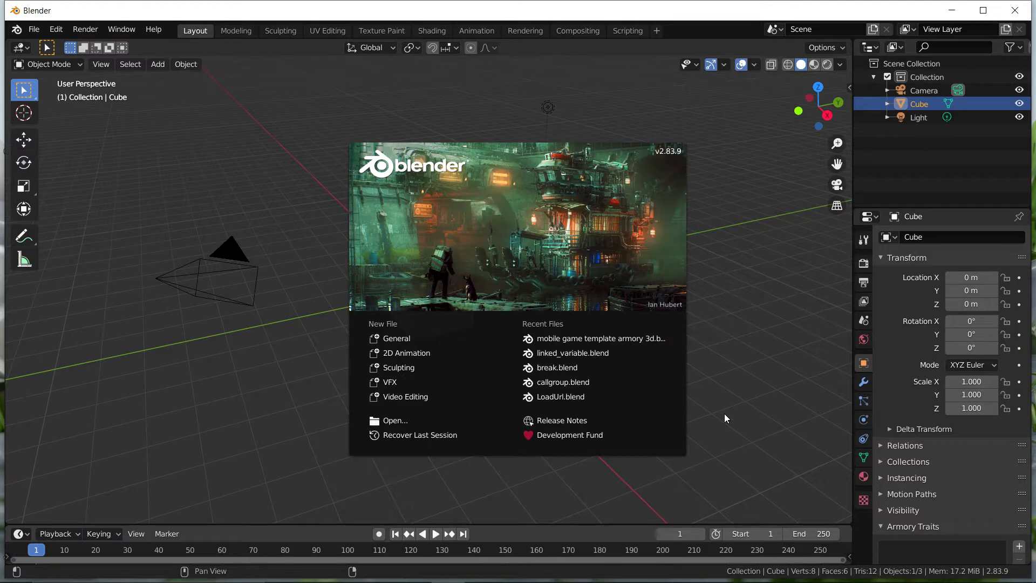
mouse_move(465, 104)
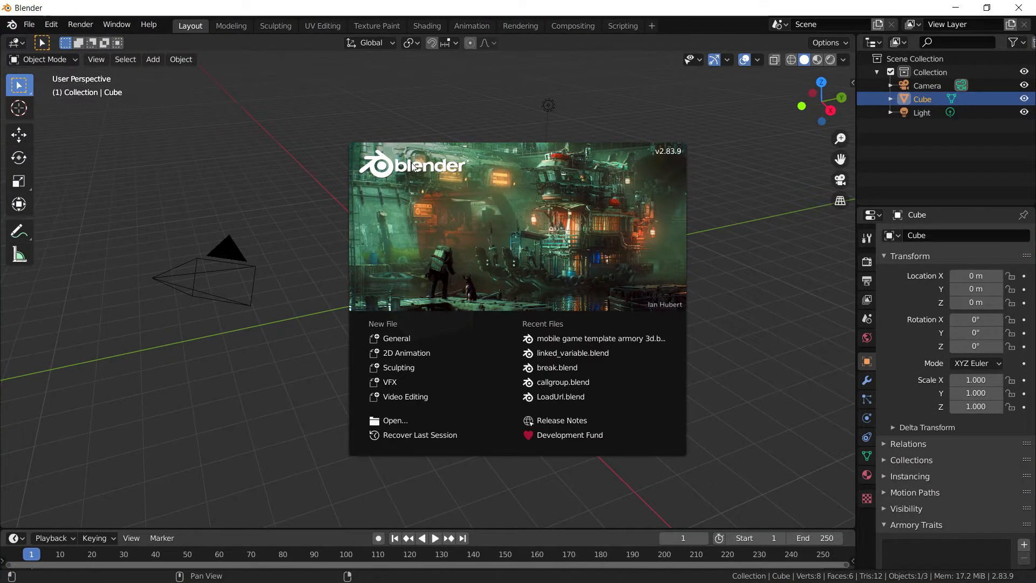
mouse_move(347, 147)
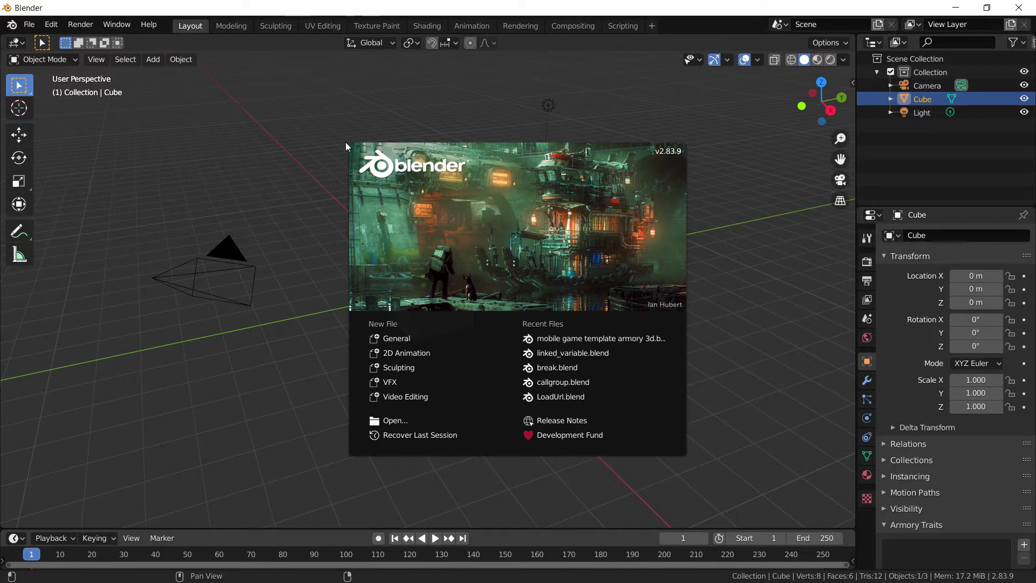
mouse_move(352, 147)
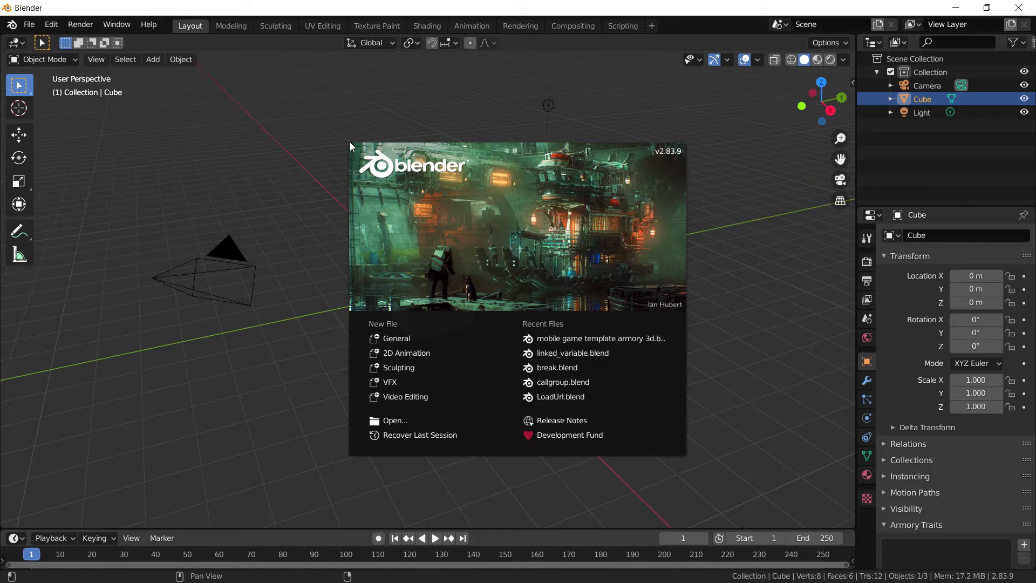
mouse_move(364, 146)
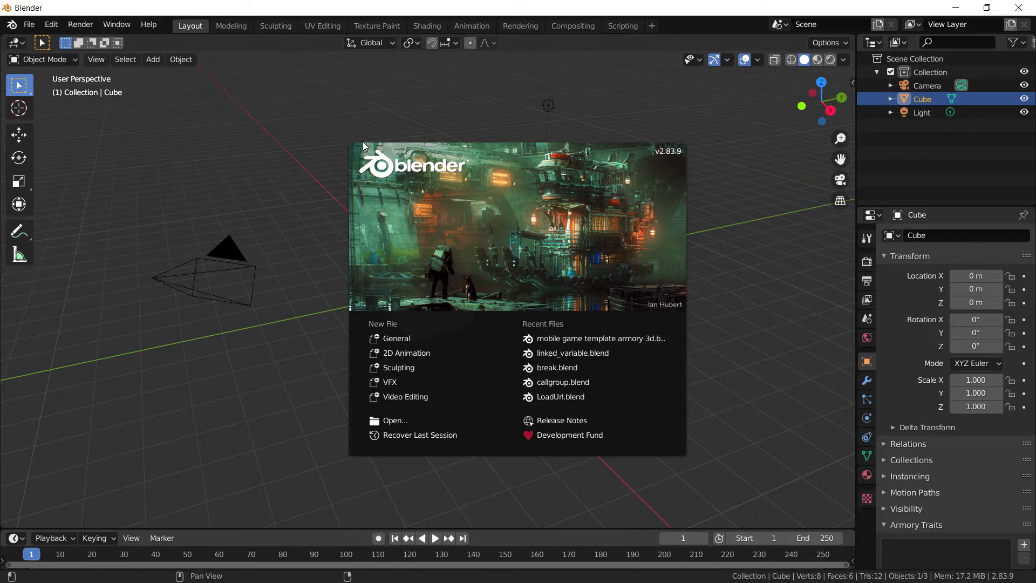
mouse_move(370, 108)
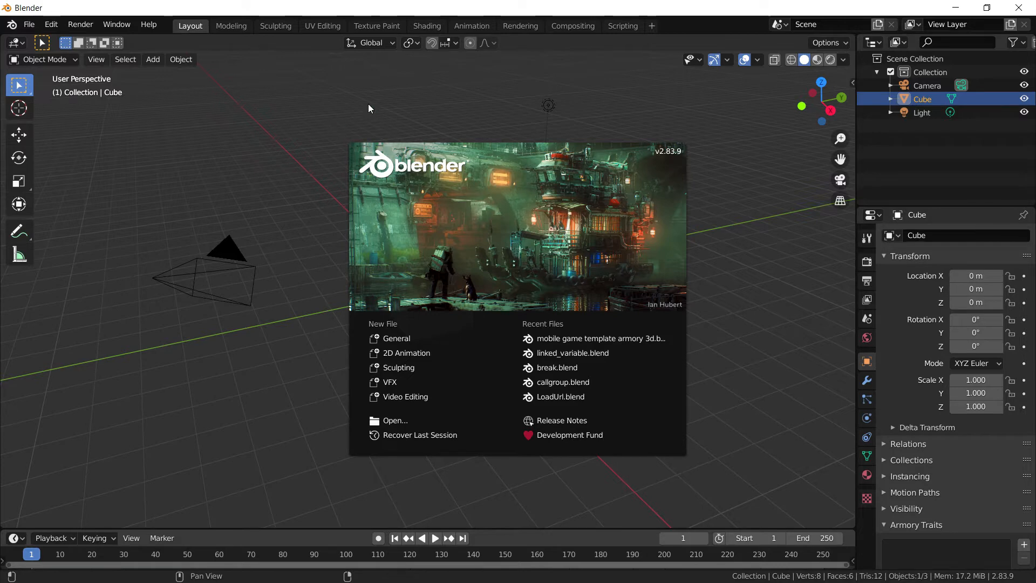
mouse_move(304, 123)
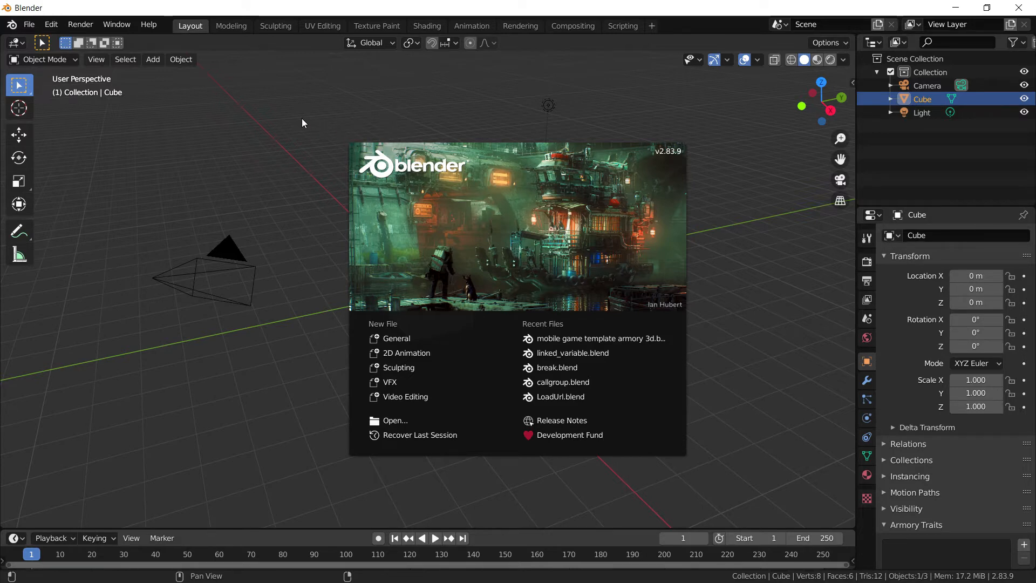
mouse_move(368, 168)
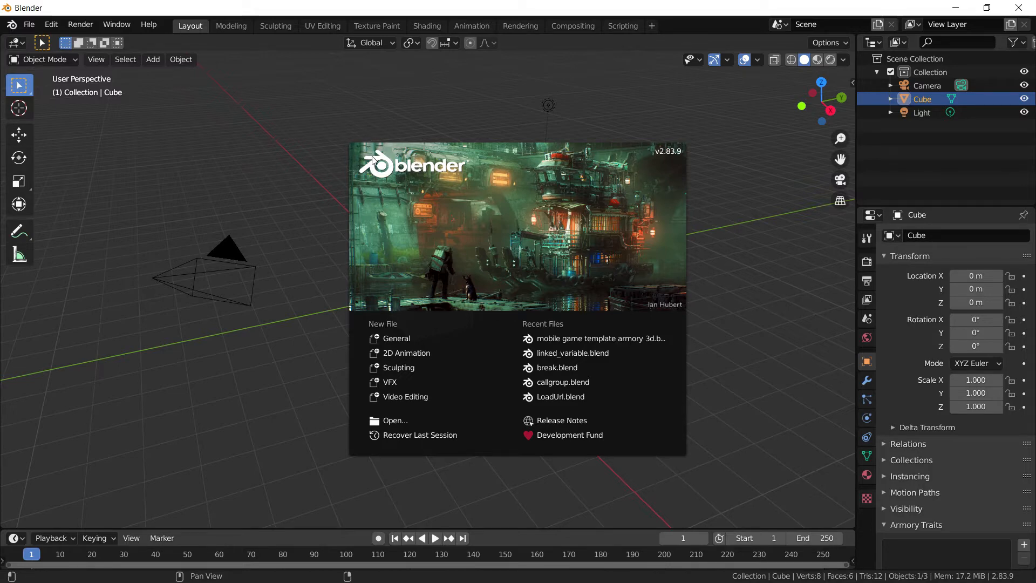
mouse_move(355, 144)
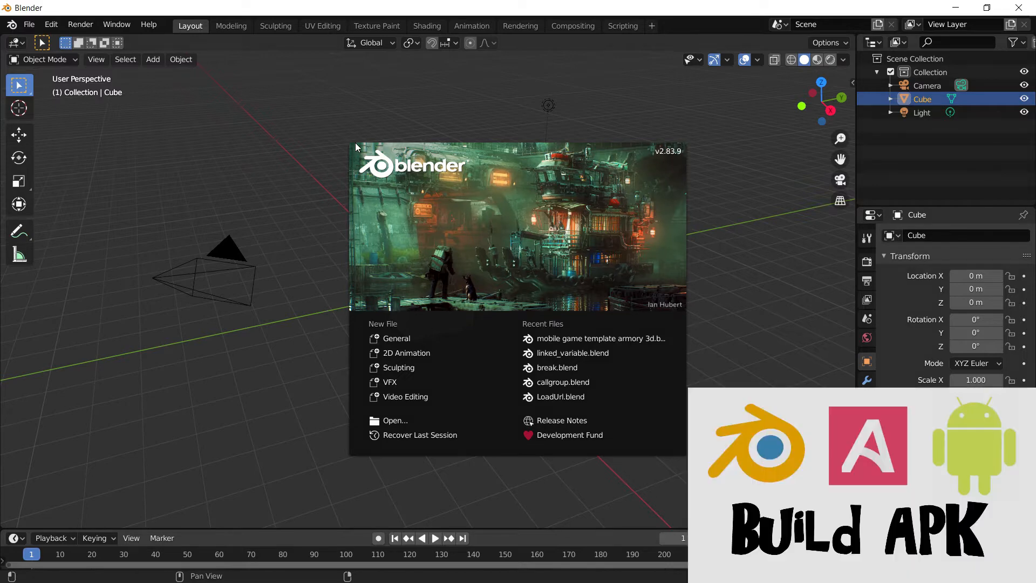
mouse_move(363, 144)
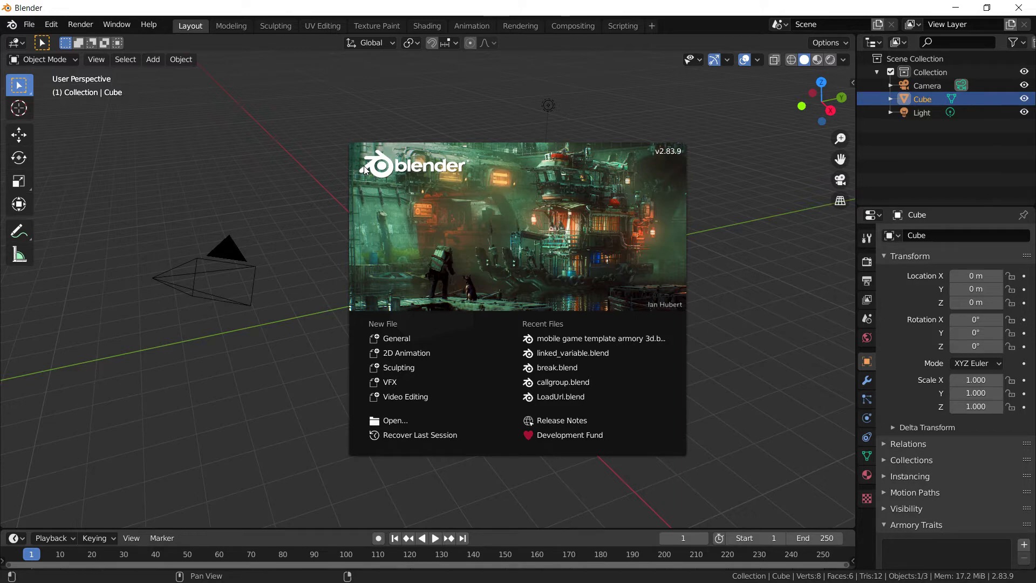
mouse_move(344, 149)
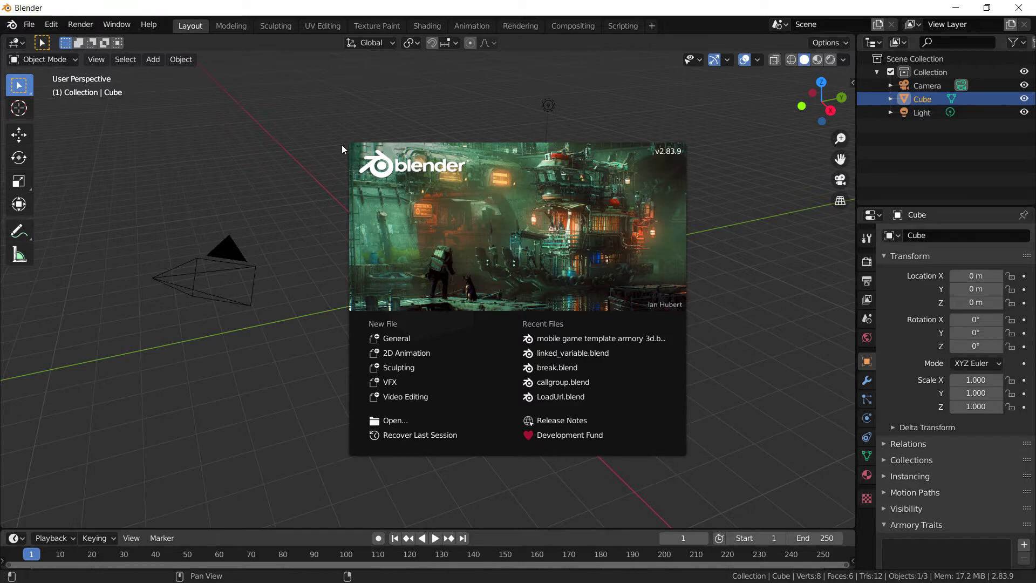
mouse_move(363, 158)
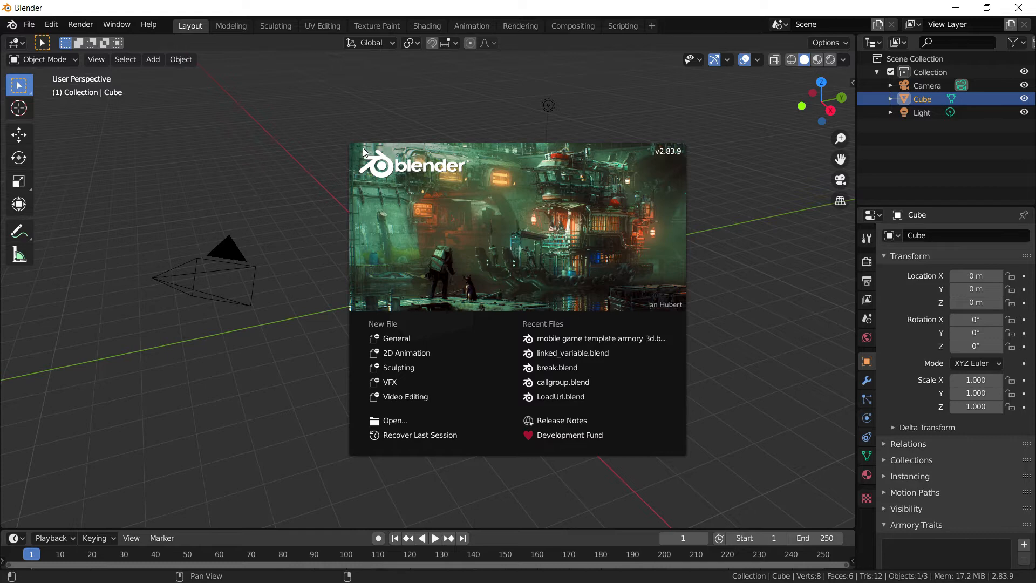
mouse_move(368, 148)
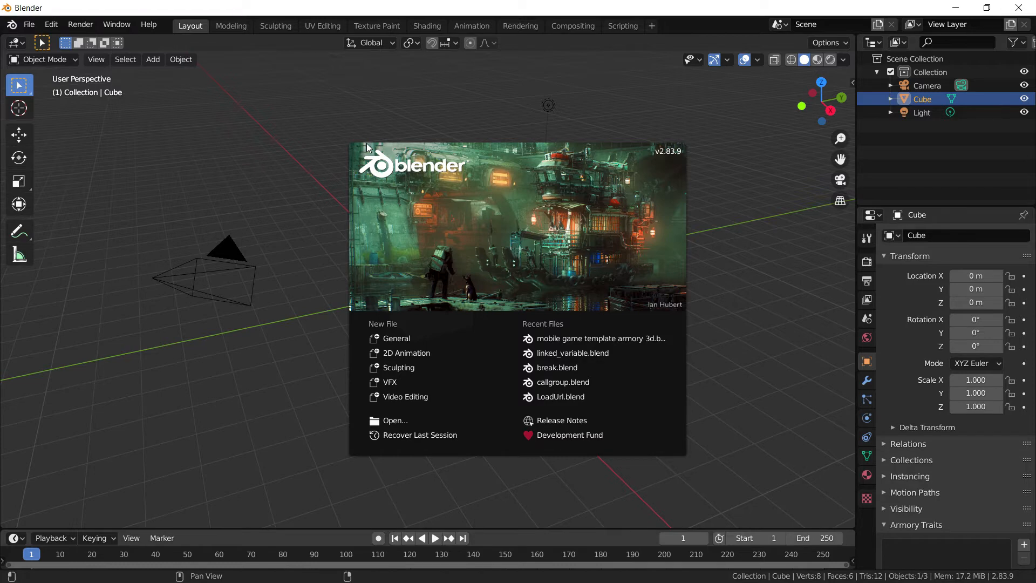
mouse_move(646, 199)
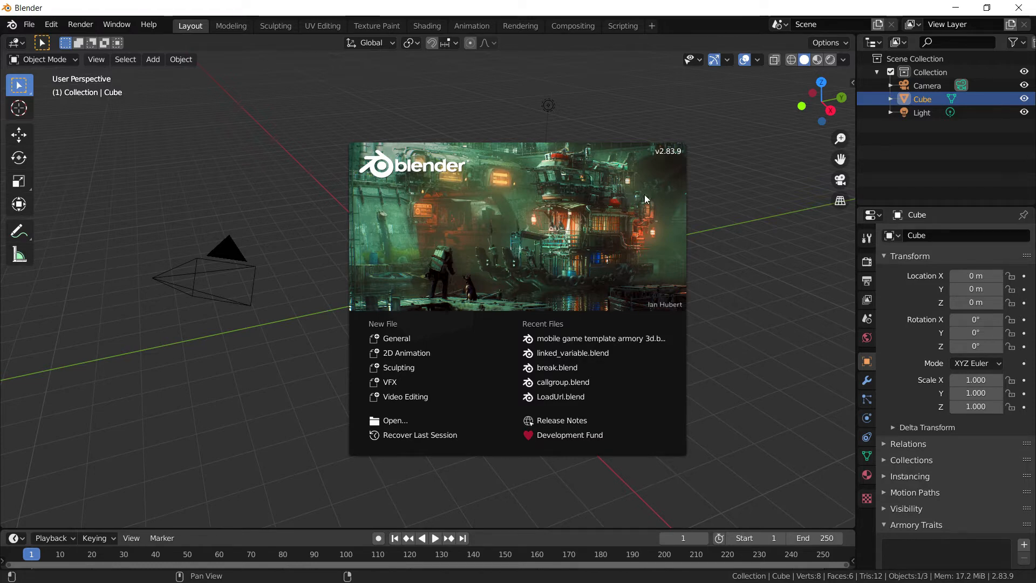
mouse_move(770, 290)
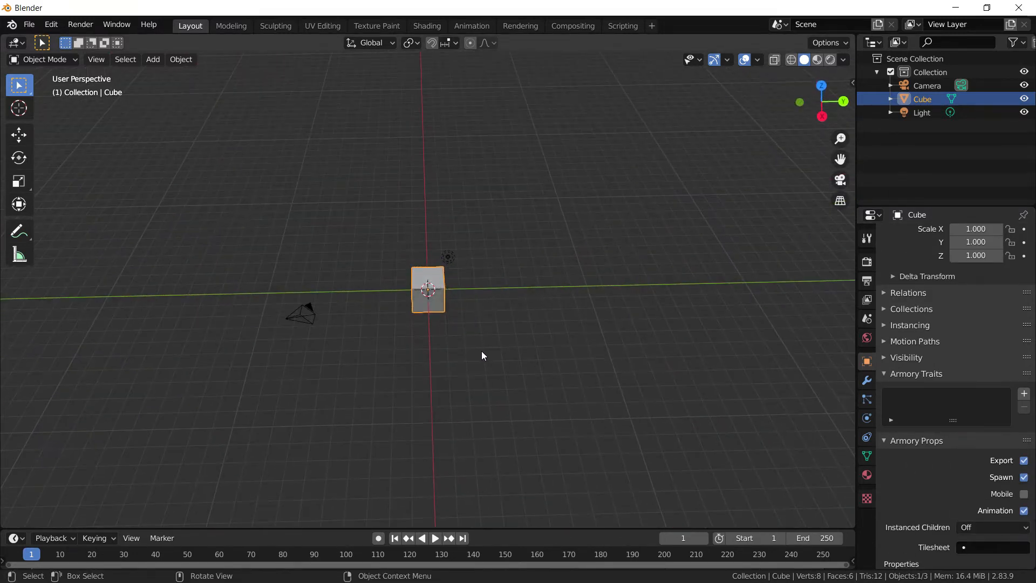
mouse_move(477, 353)
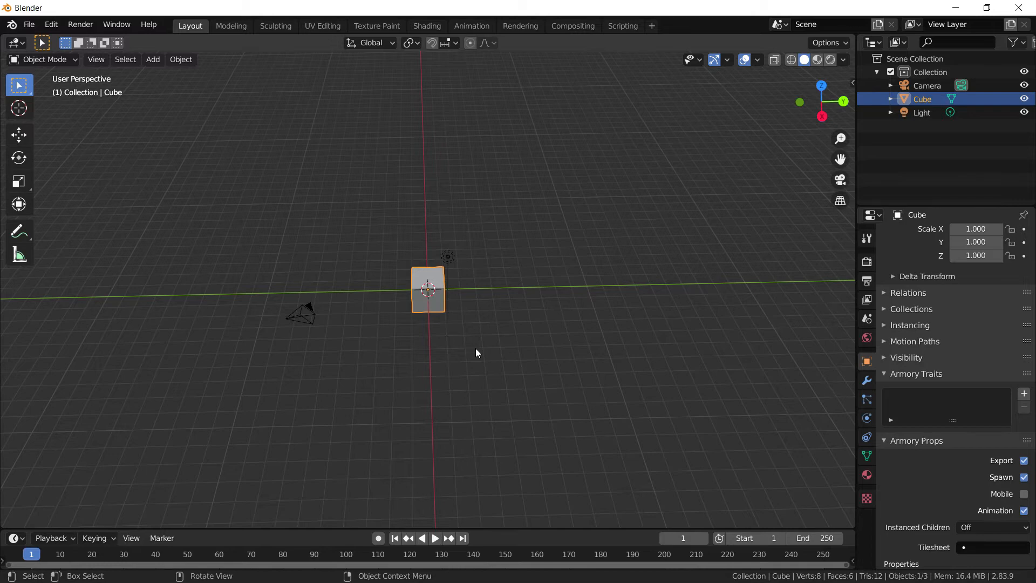
mouse_move(618, 530)
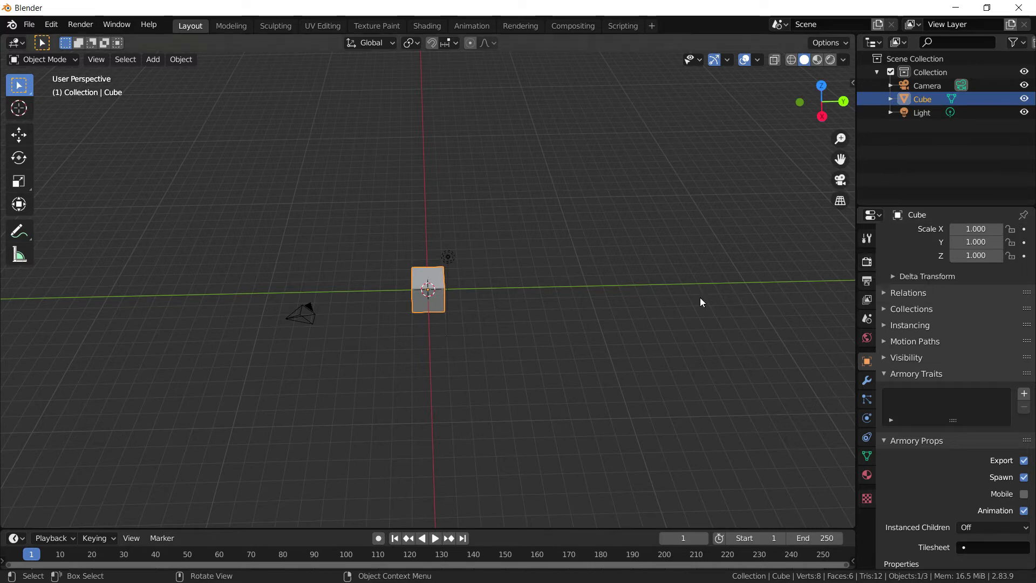
mouse_move(278, 308)
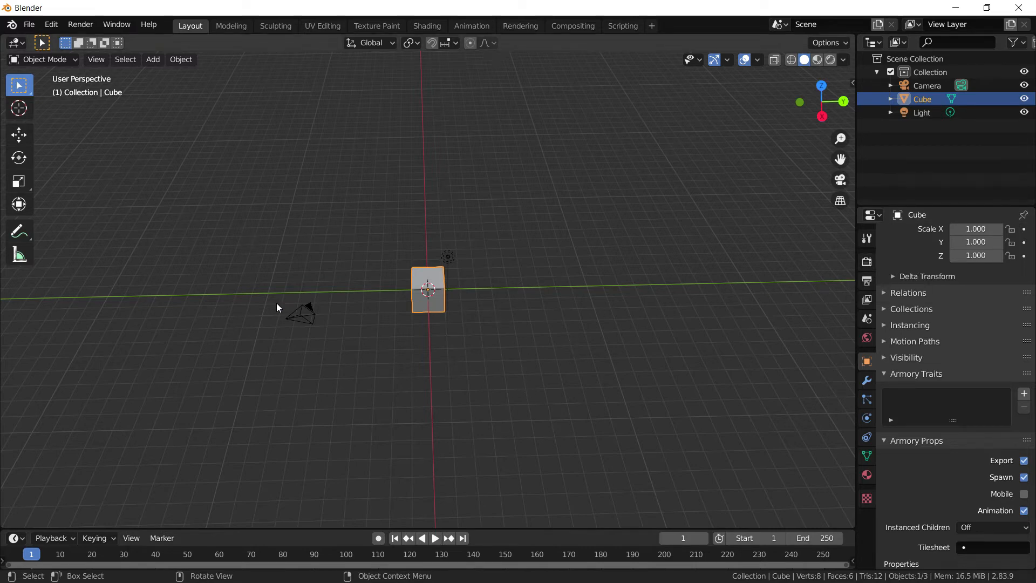
mouse_move(363, 277)
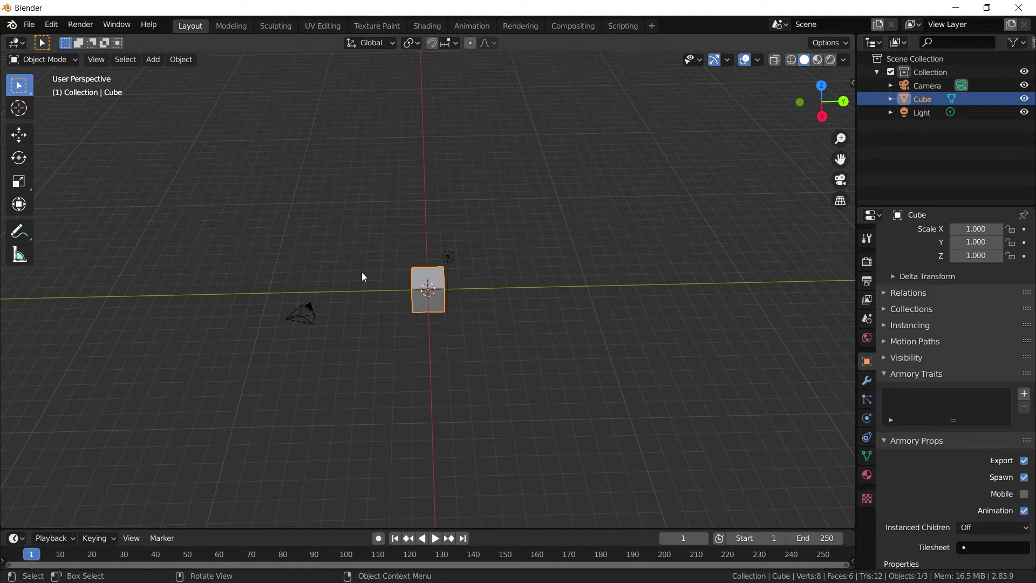
mouse_move(377, 270)
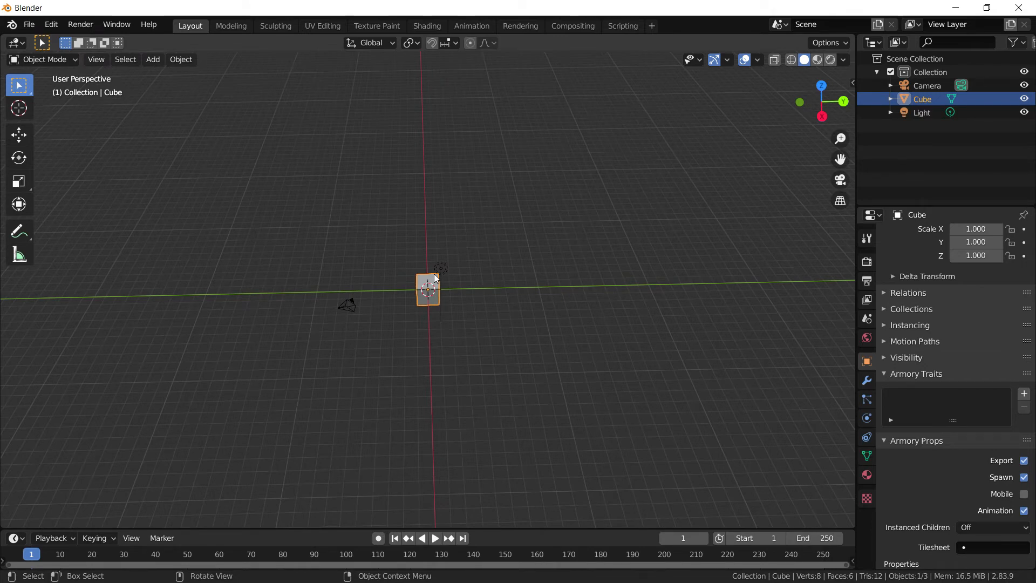
mouse_move(495, 424)
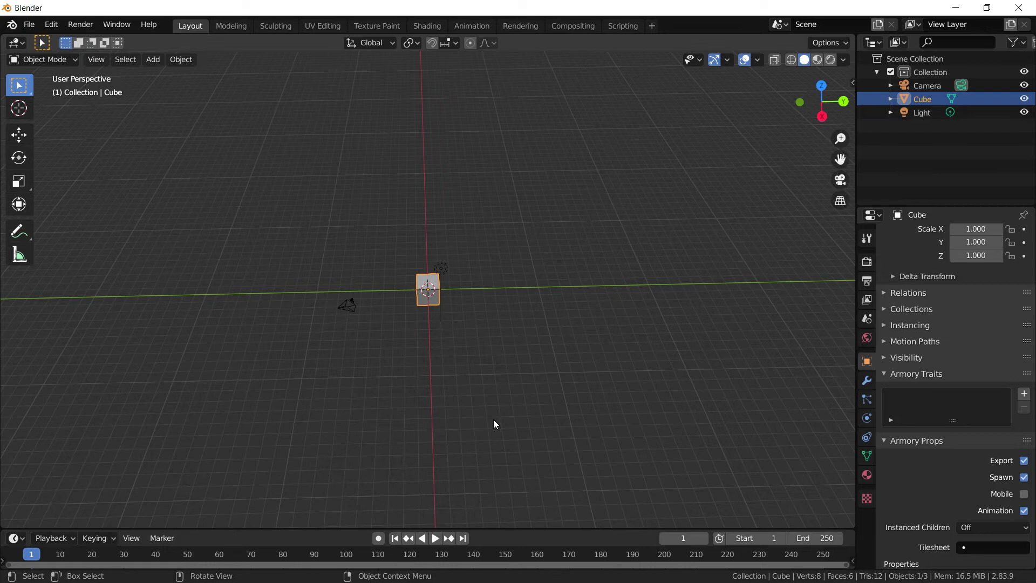
mouse_move(418, 304)
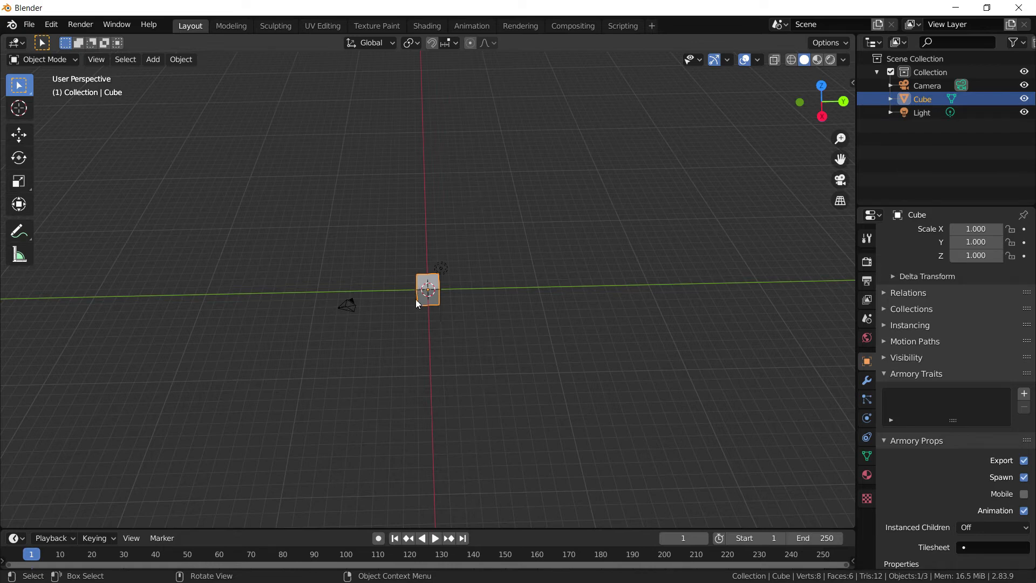
mouse_move(256, 298)
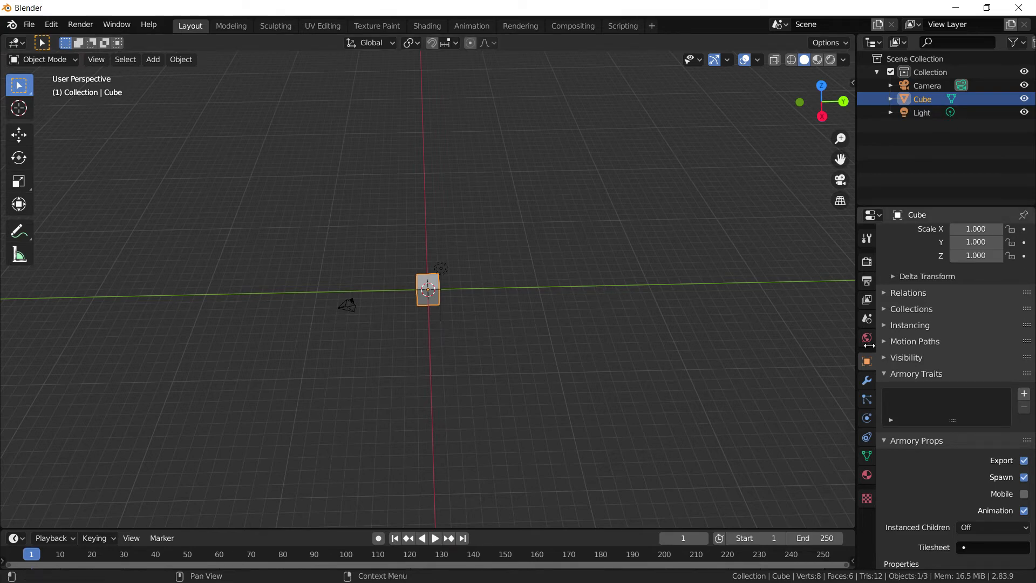
mouse_move(560, 306)
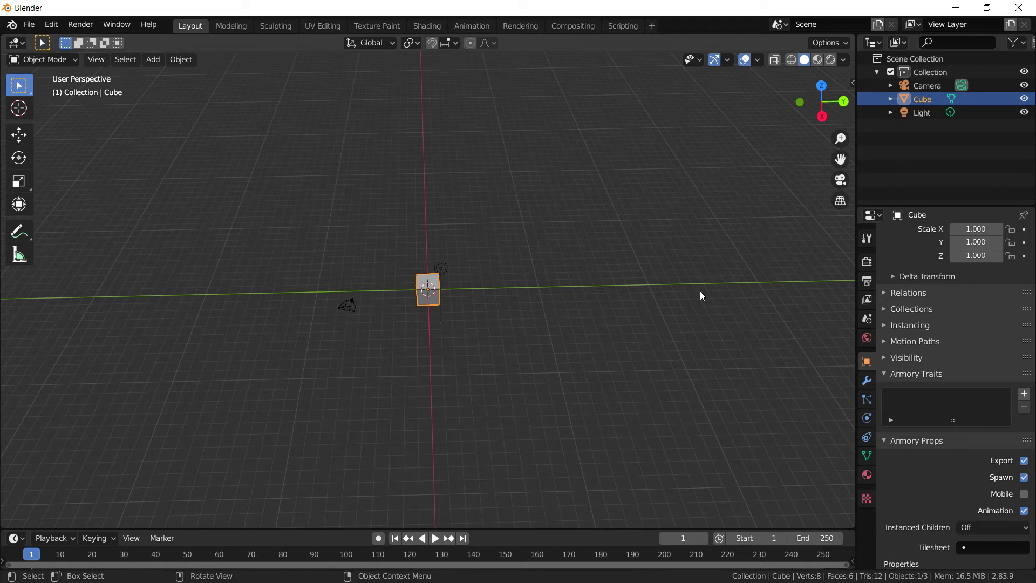
mouse_move(482, 314)
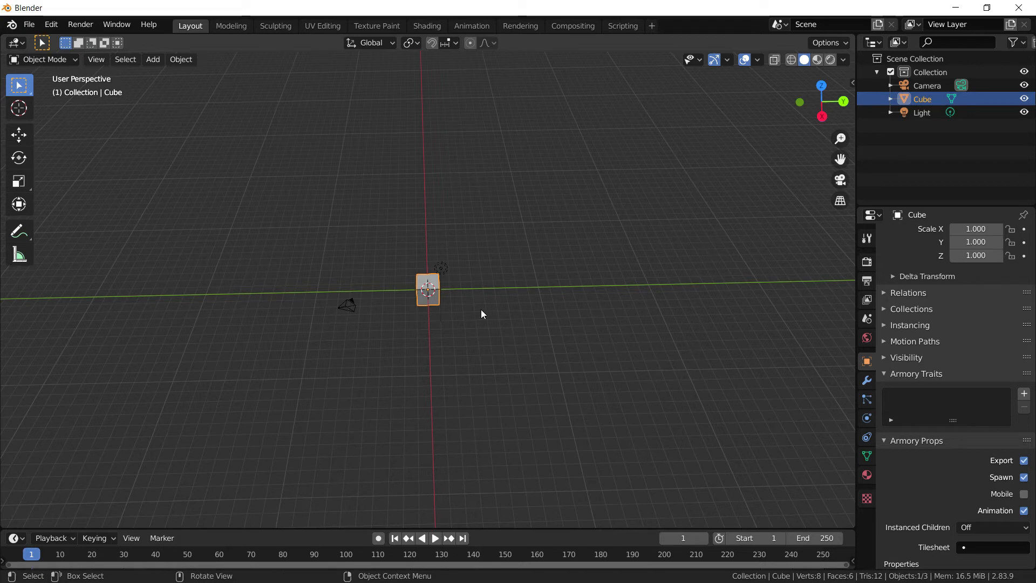
mouse_move(350, 308)
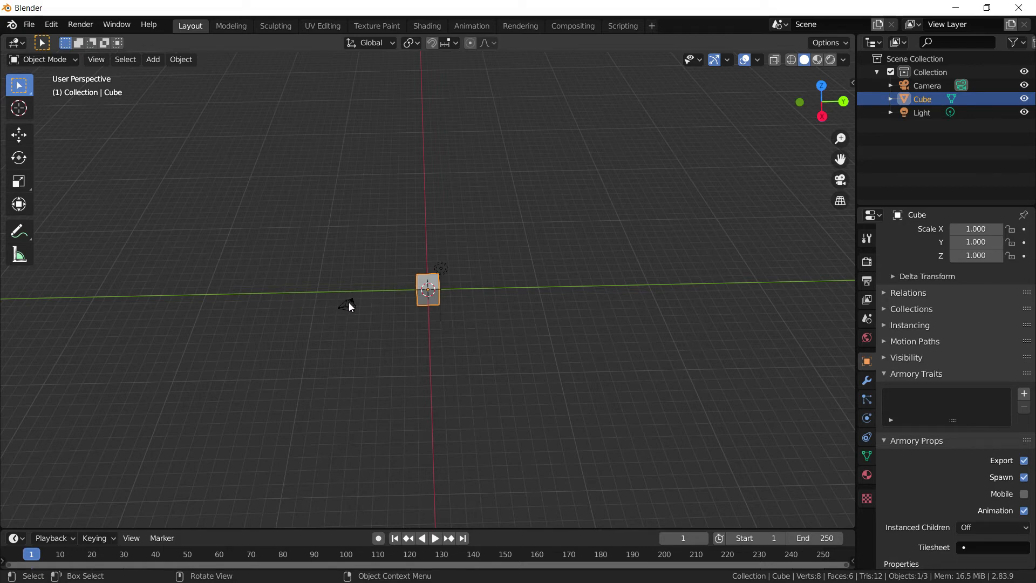
mouse_move(520, 302)
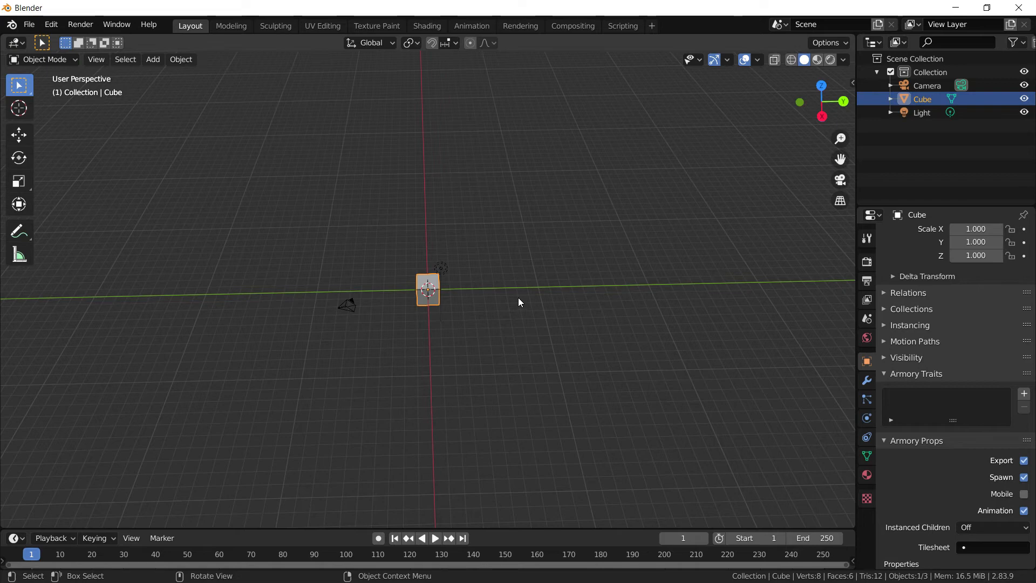
mouse_move(586, 382)
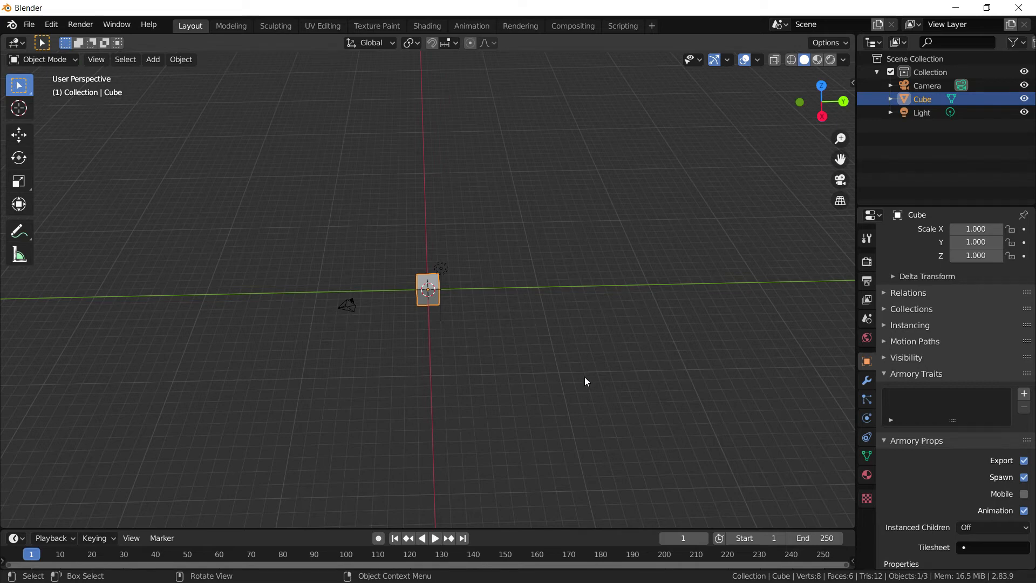
mouse_move(636, 295)
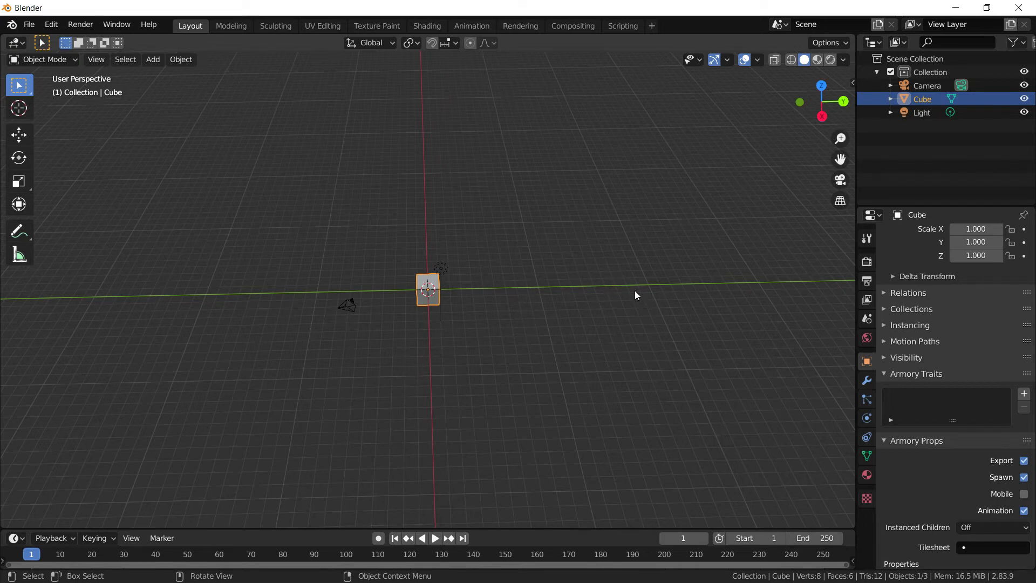
mouse_move(607, 276)
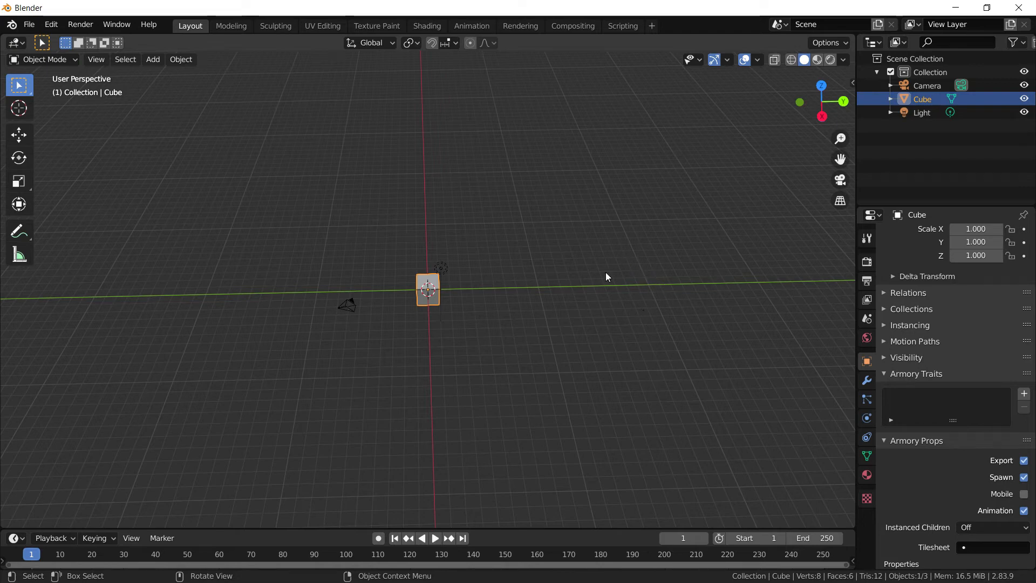
mouse_move(670, 290)
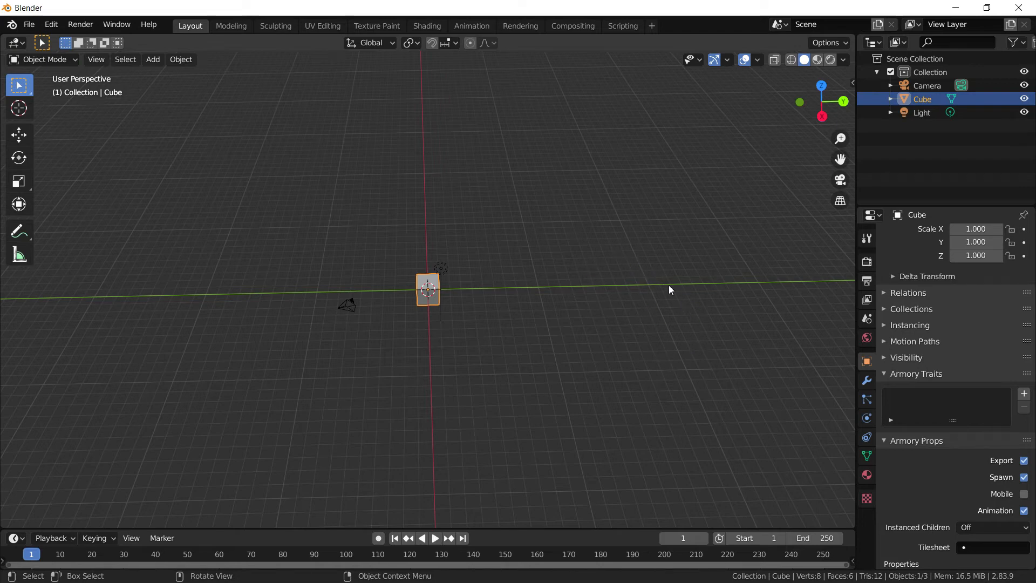
mouse_move(606, 292)
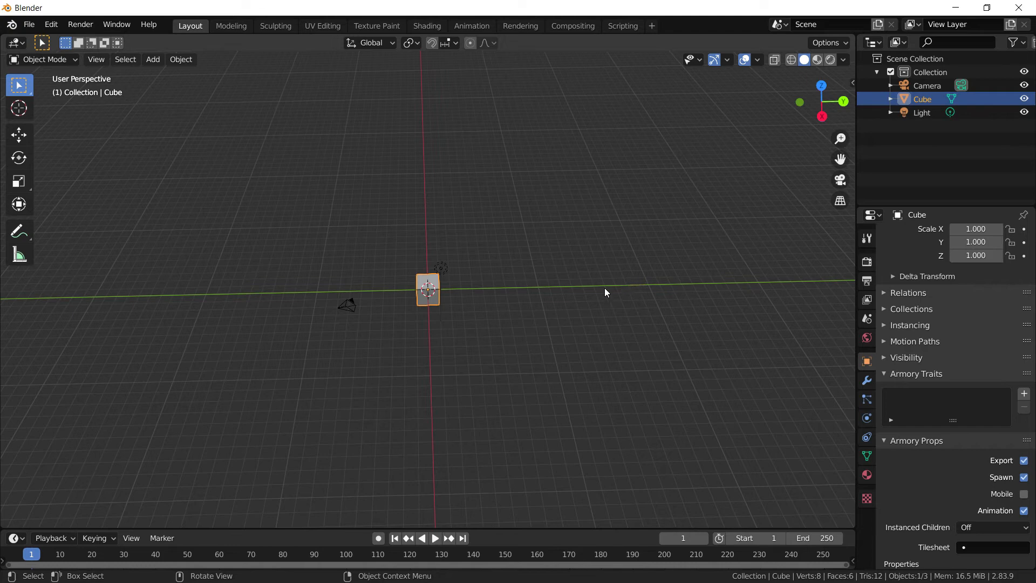
mouse_move(568, 291)
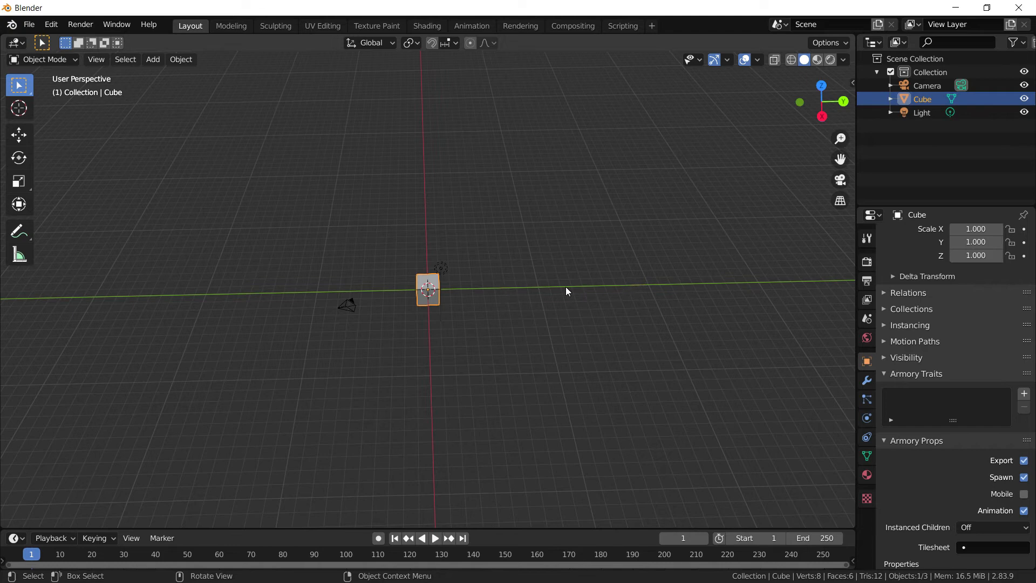
mouse_move(735, 300)
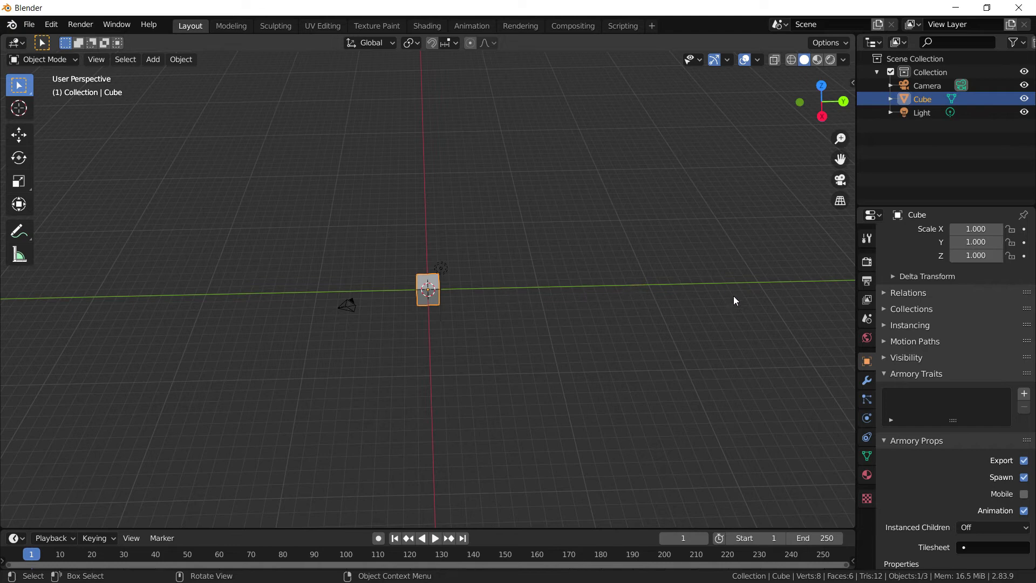
mouse_move(695, 320)
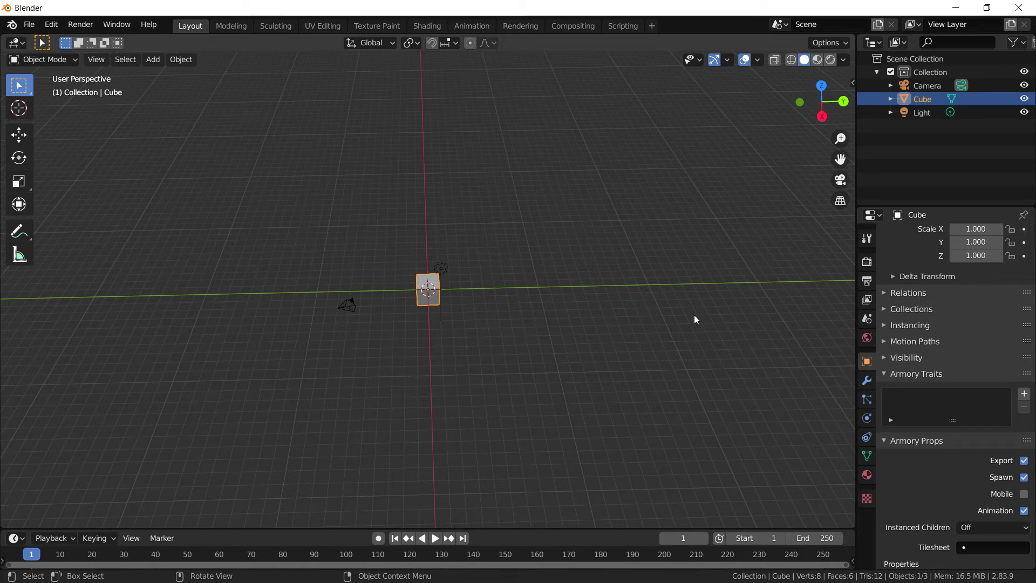
mouse_move(710, 325)
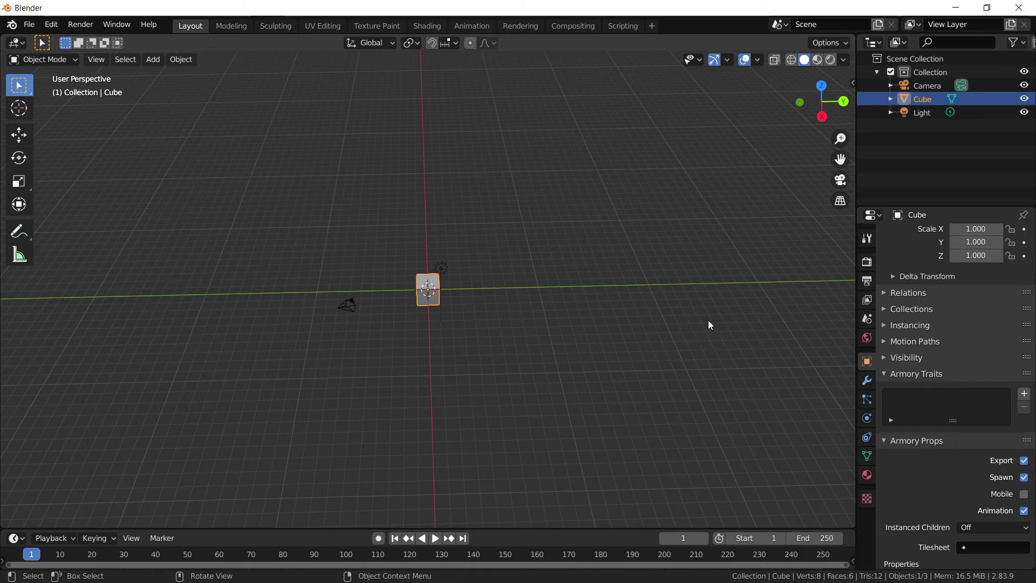
mouse_move(721, 358)
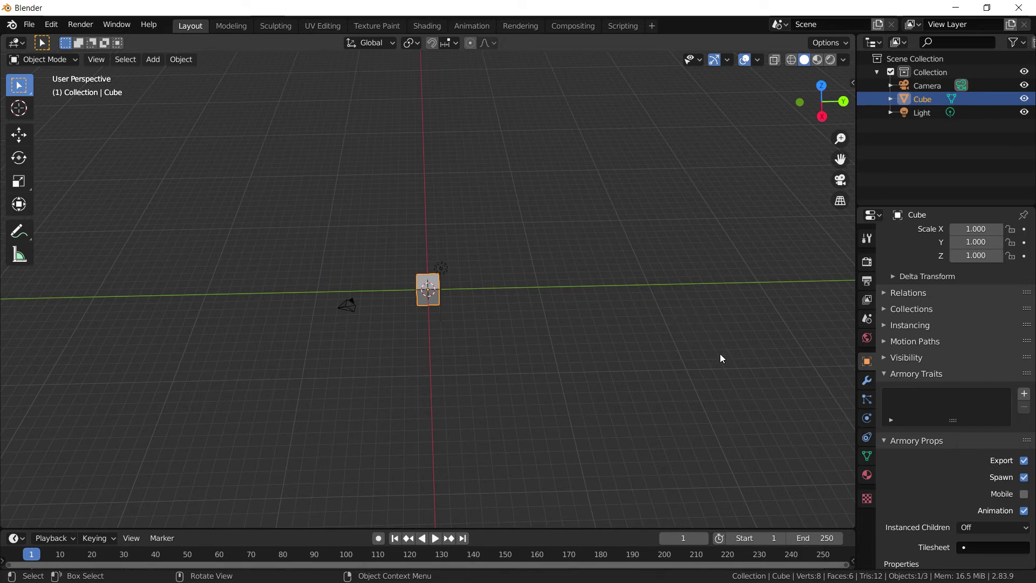
mouse_move(804, 313)
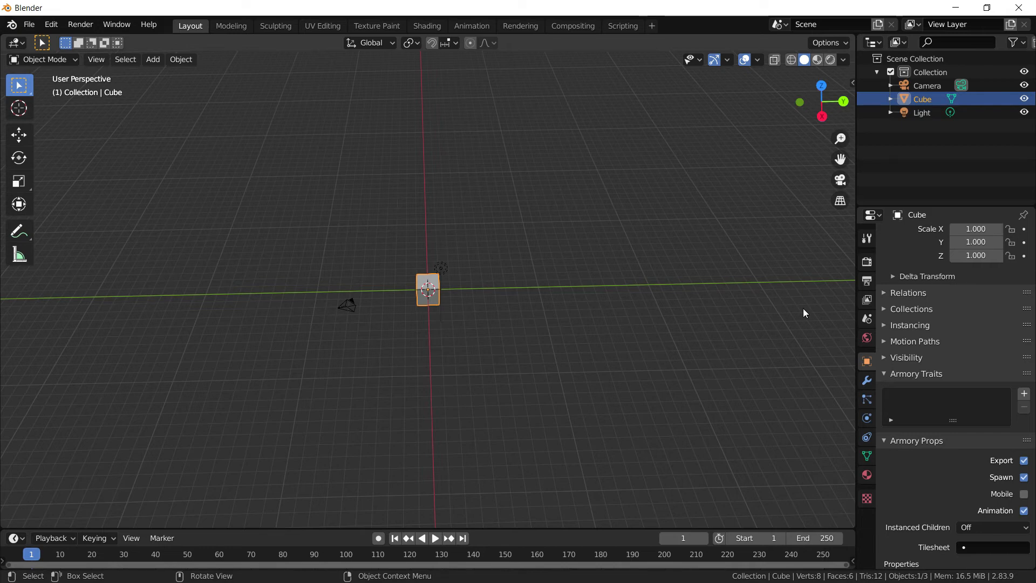
mouse_move(786, 315)
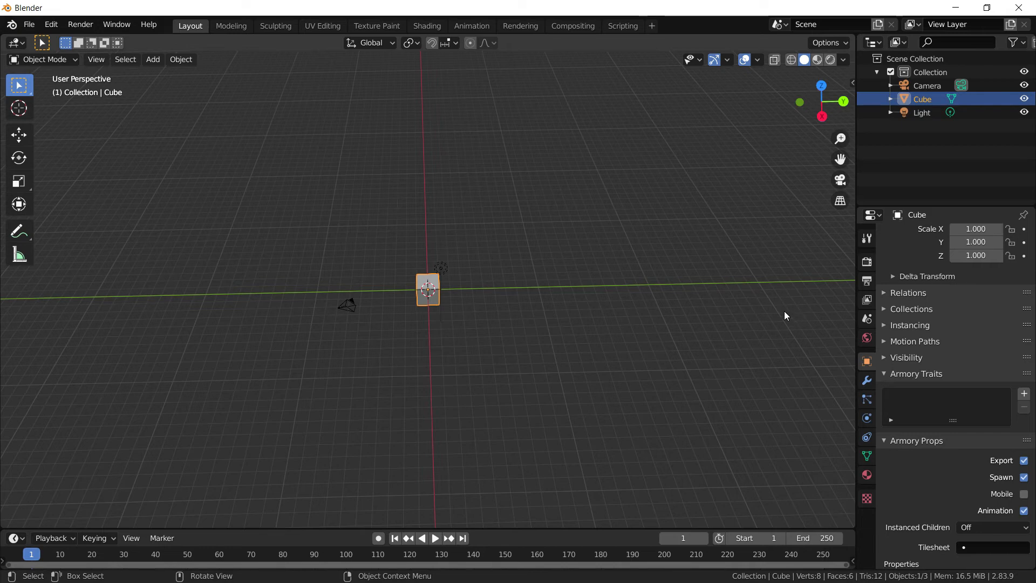
mouse_move(695, 298)
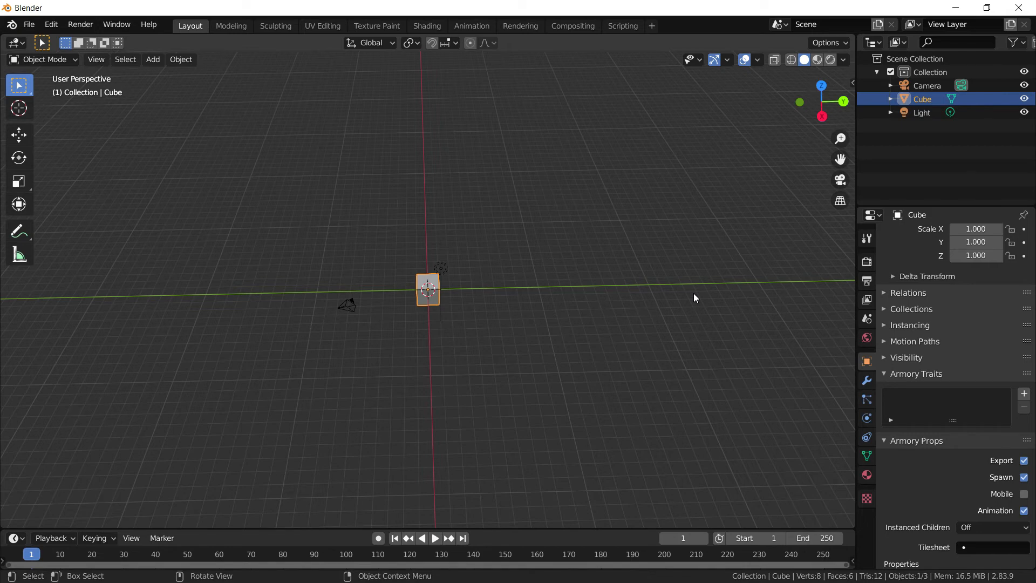
mouse_move(615, 296)
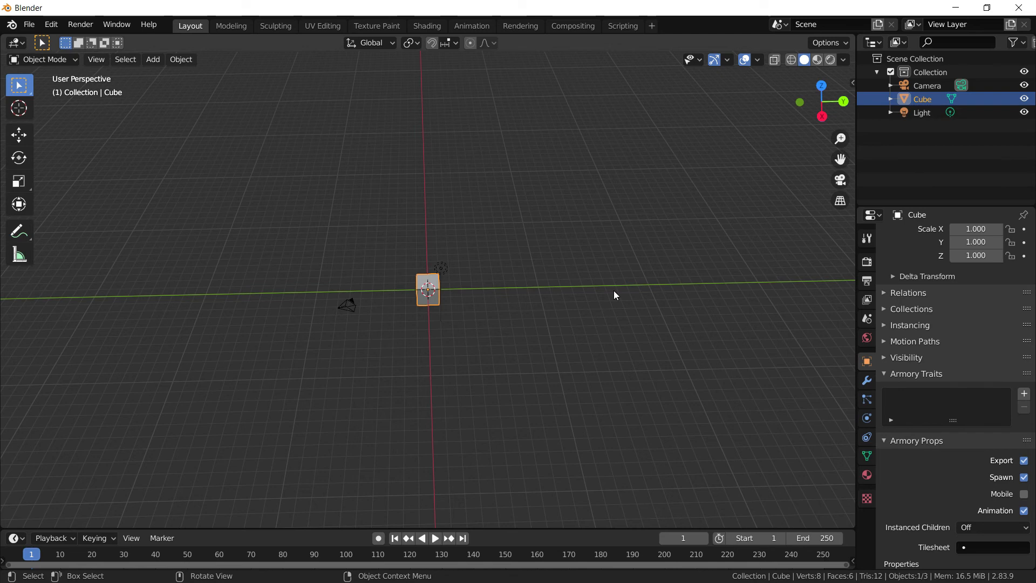
mouse_move(571, 358)
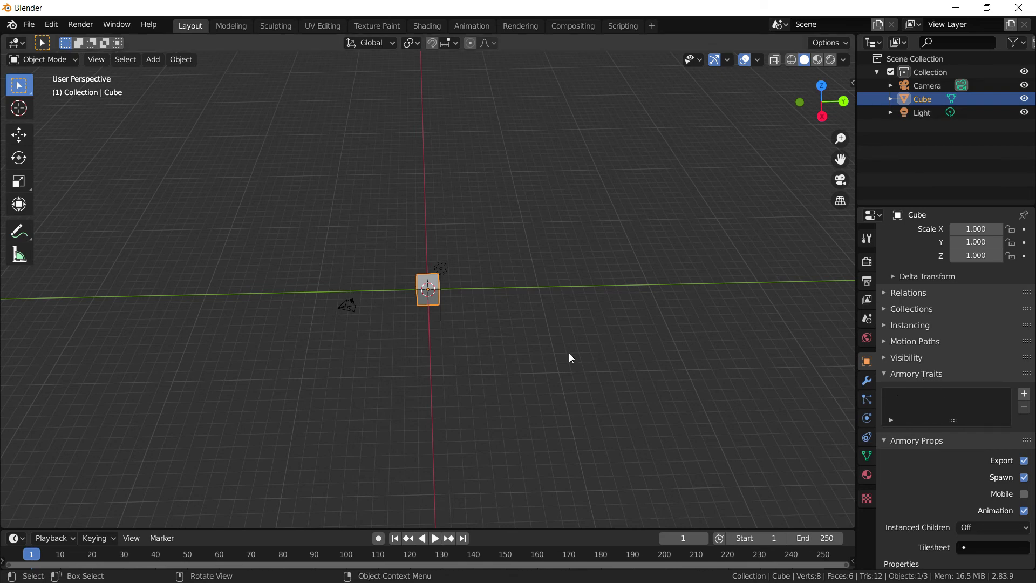
mouse_move(658, 334)
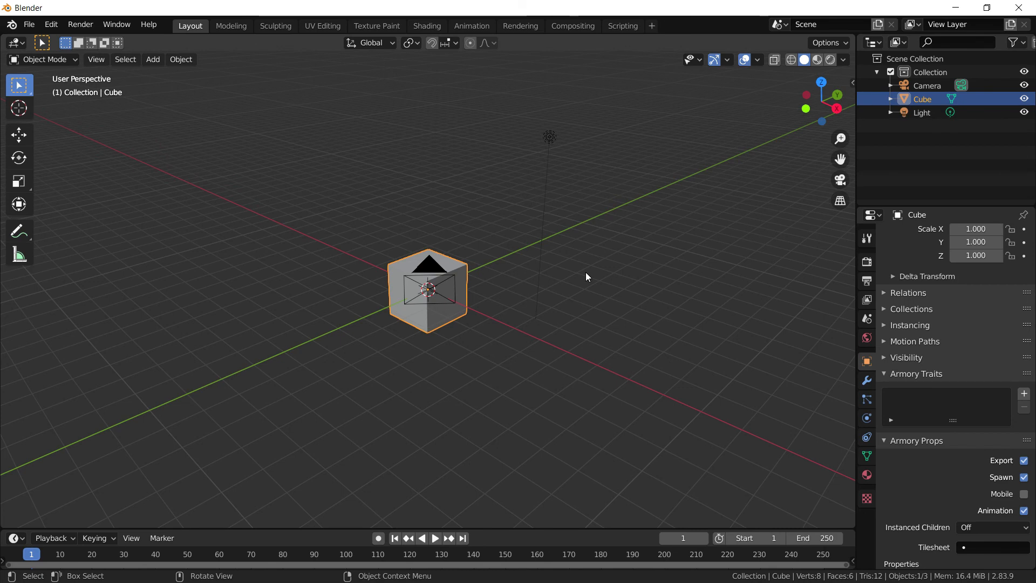
mouse_move(594, 260)
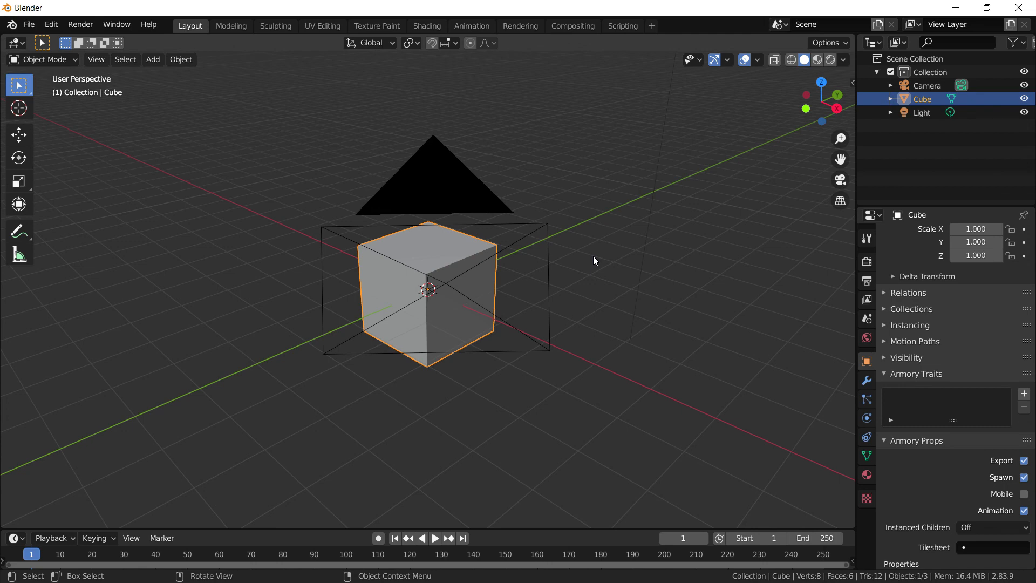
mouse_move(599, 259)
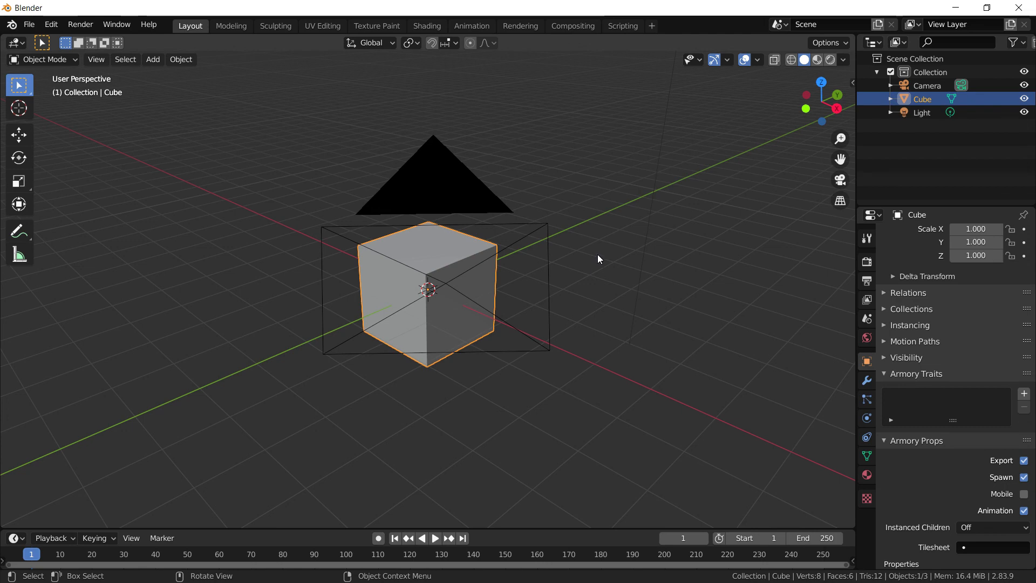